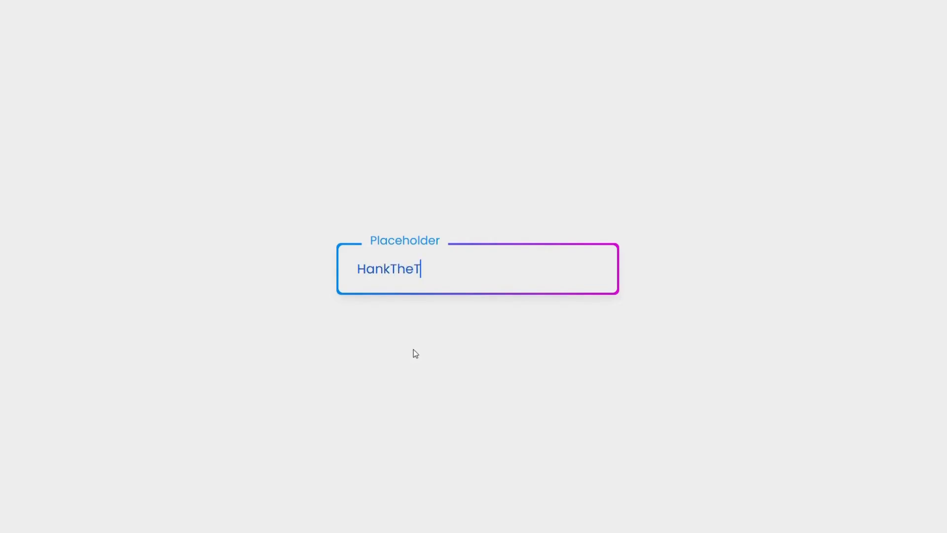
Step: Clear the preview field's text and click outside so it loses focus
{"action": "type", "text": "ank"}
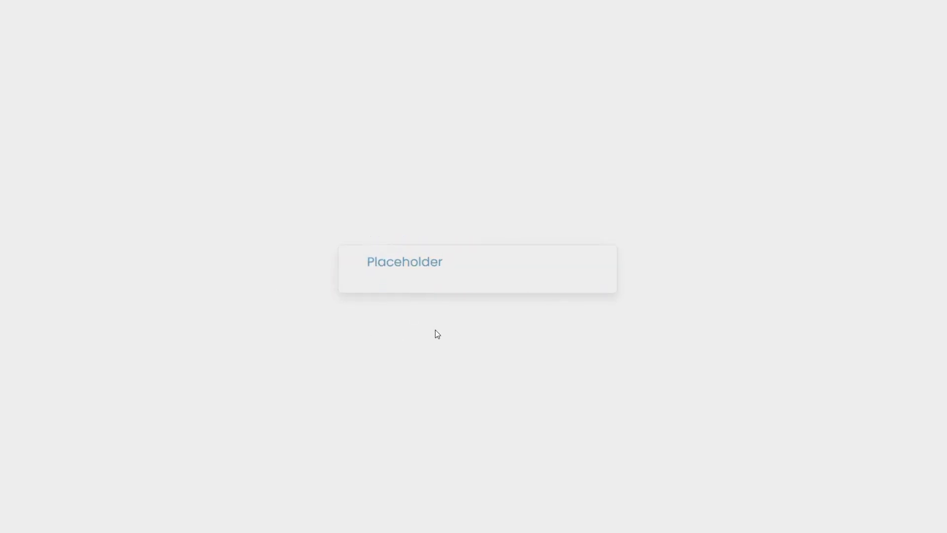
{"action": "left_click", "coordinate": [477, 269]}
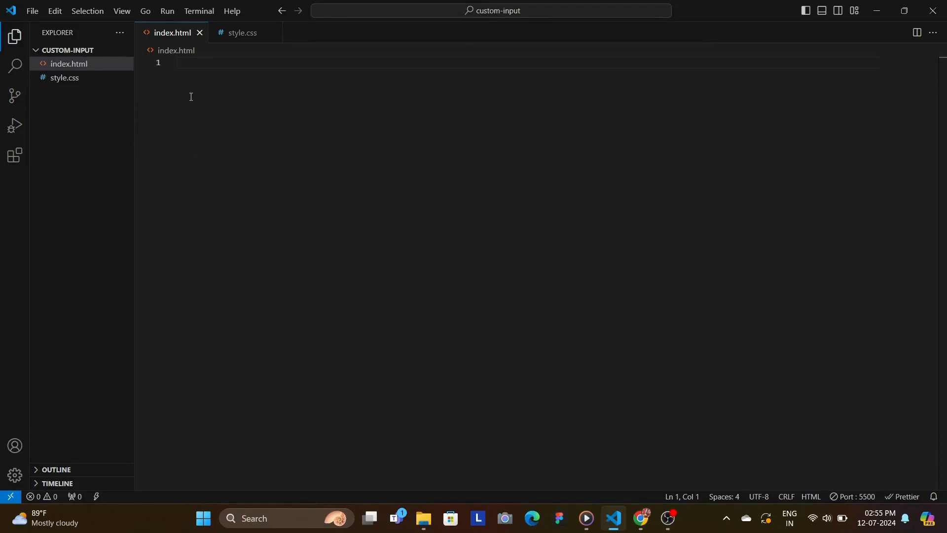
{"action": "mouse_move", "coordinate": [247, 122]}
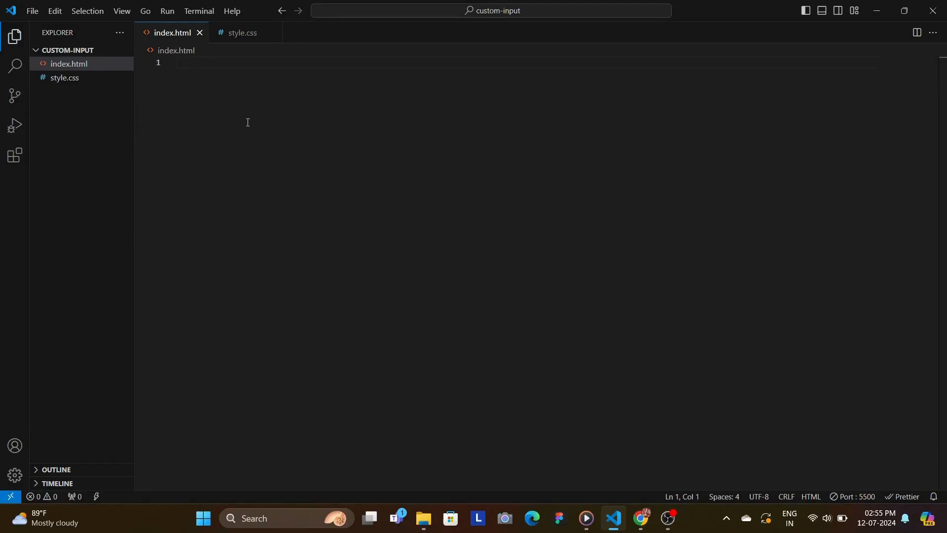
{"action": "mouse_move", "coordinate": [259, 134]}
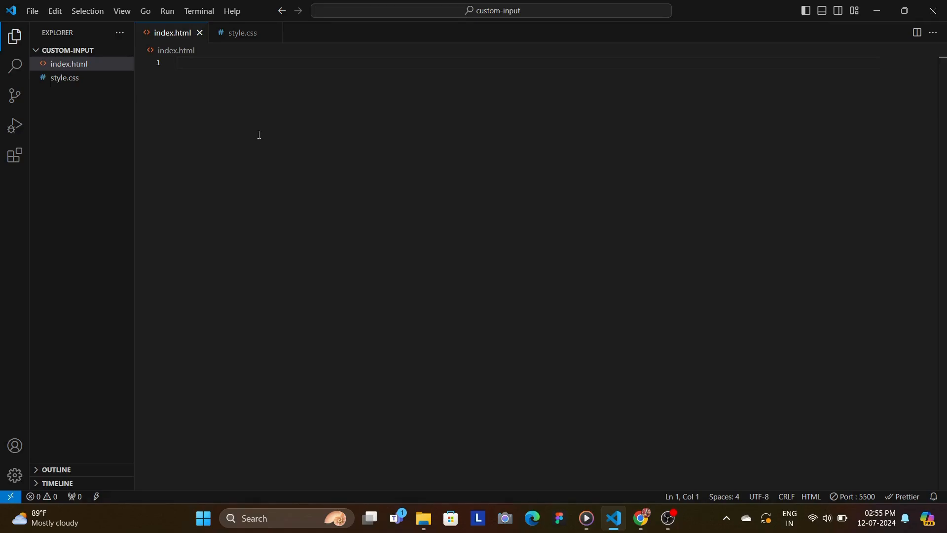
Step: Expand the ! boilerplate and add the input-container with input, Placeholder label and input-bg div
{"action": "type", "text": "!DOCTYPE html>"}
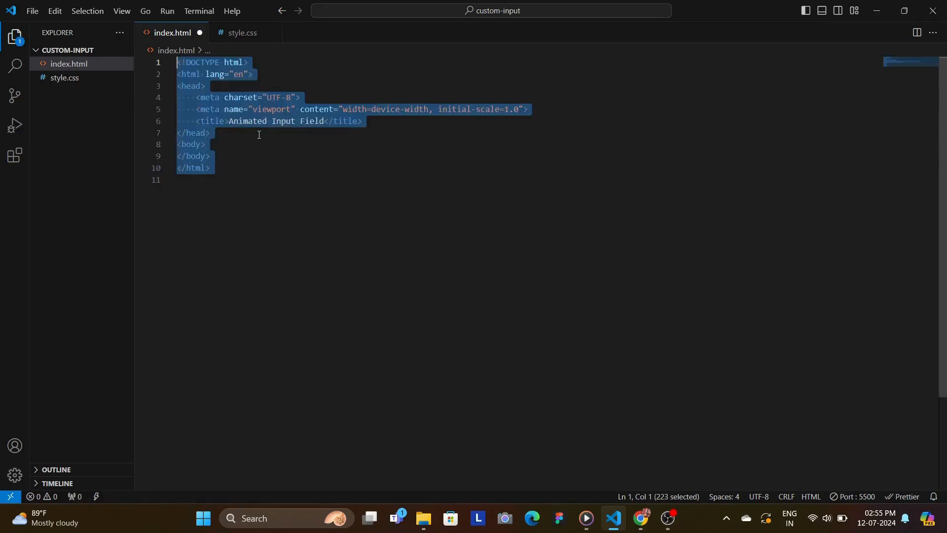
{"action": "left_click", "coordinate": [205, 145]}
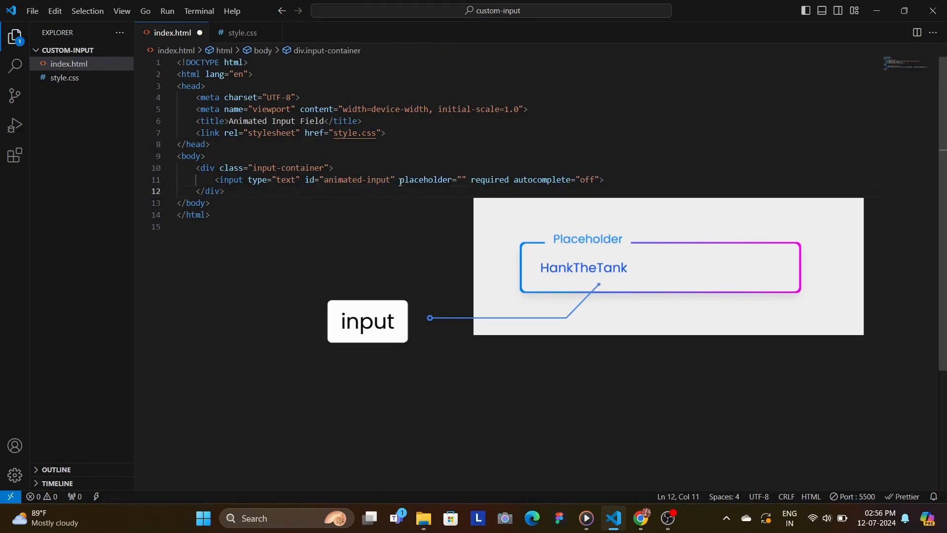
{"action": "double_click", "coordinate": [425, 179]}
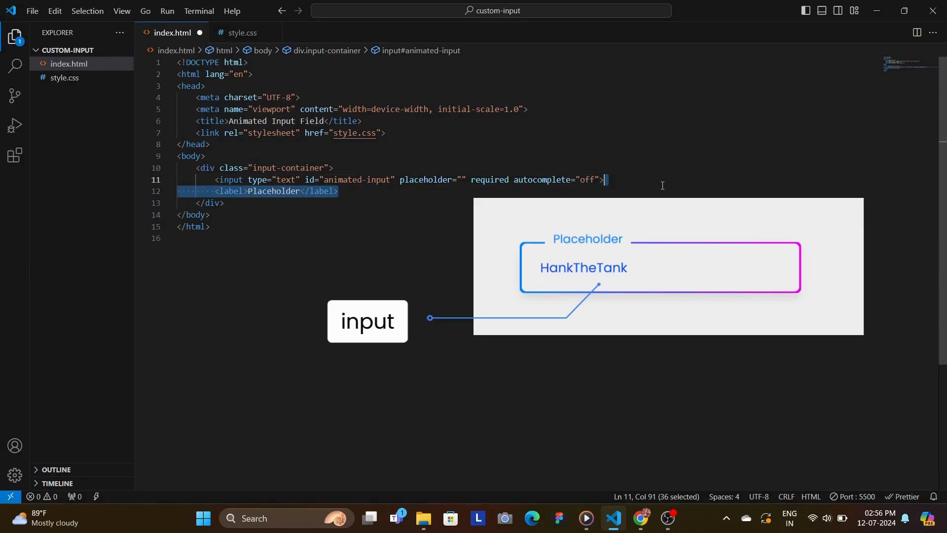
{"action": "left_click", "coordinate": [338, 191]}
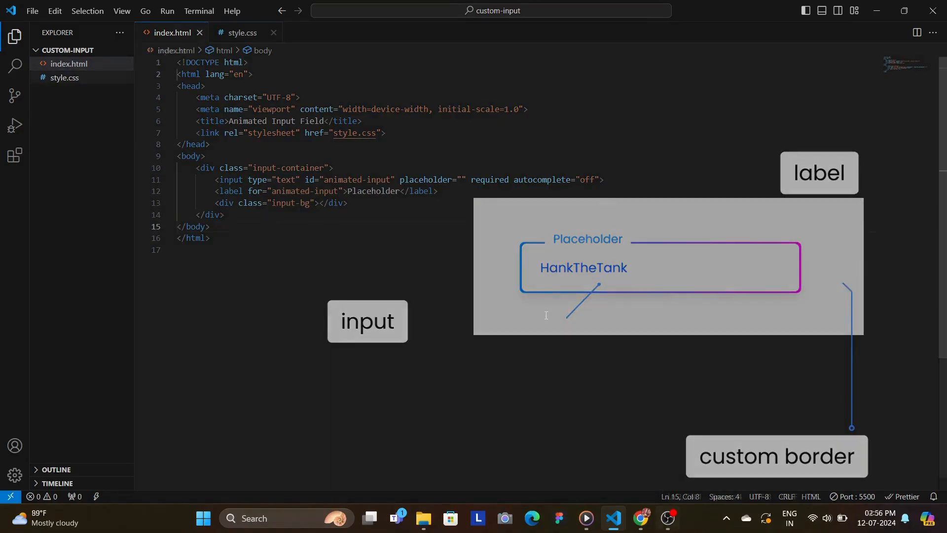
Step: In style.css, import Poppins, add a margin/padding reset, and give body a #F2F2F2 background
{"action": "left_click", "coordinate": [241, 32]}
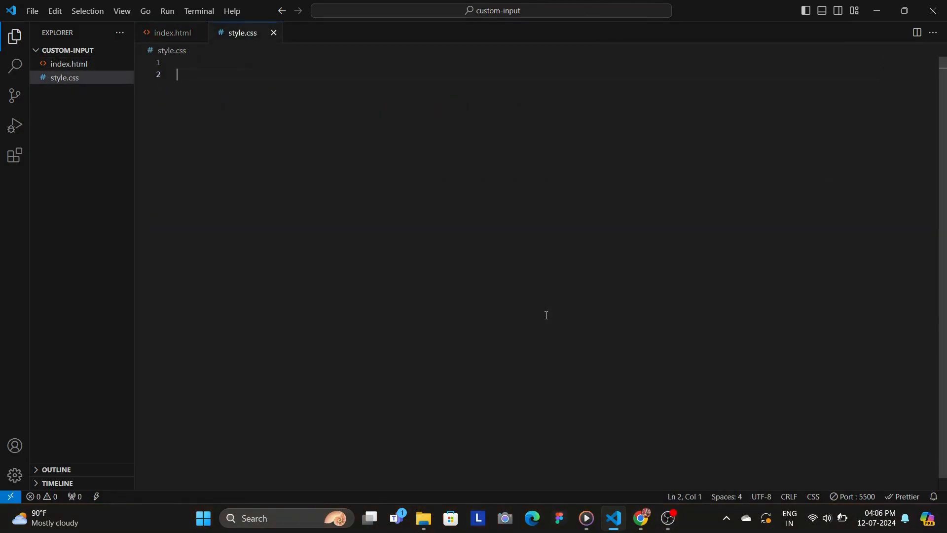
{"action": "type", "text": "@import url('https://fonts.googleapis.com/css2?family=Poppins:wght@300;400;500&display=swap');"}
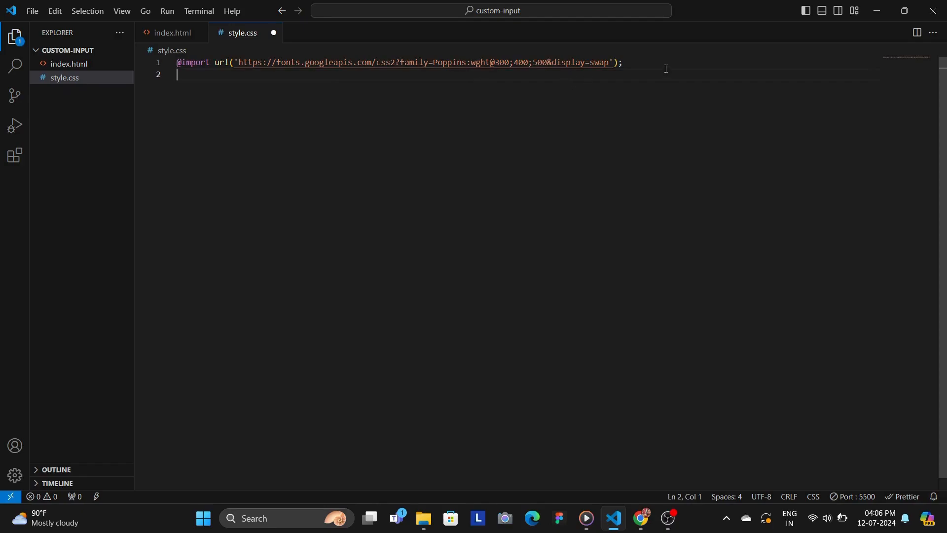
{"action": "type", "text": "* {"}
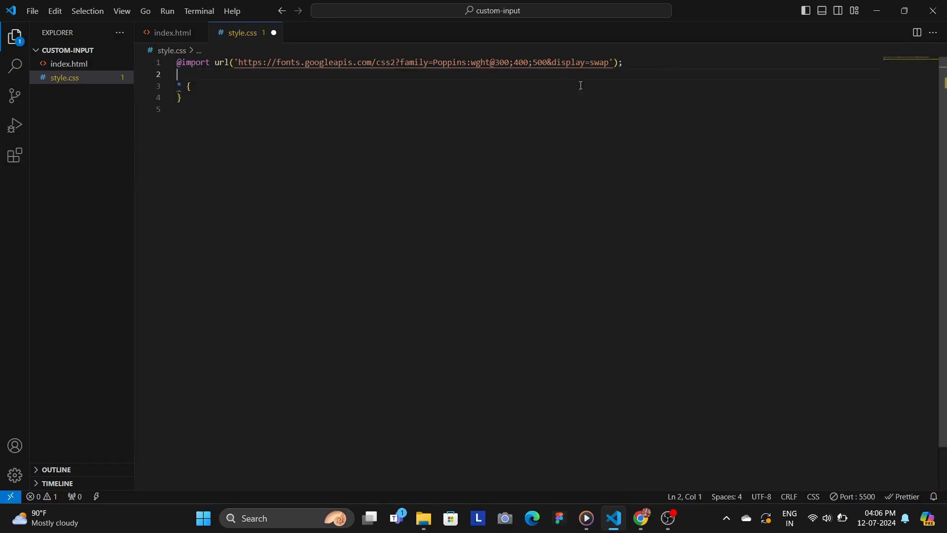
{"action": "type", "text": "margin: 0;\\n    padding: 0;"}
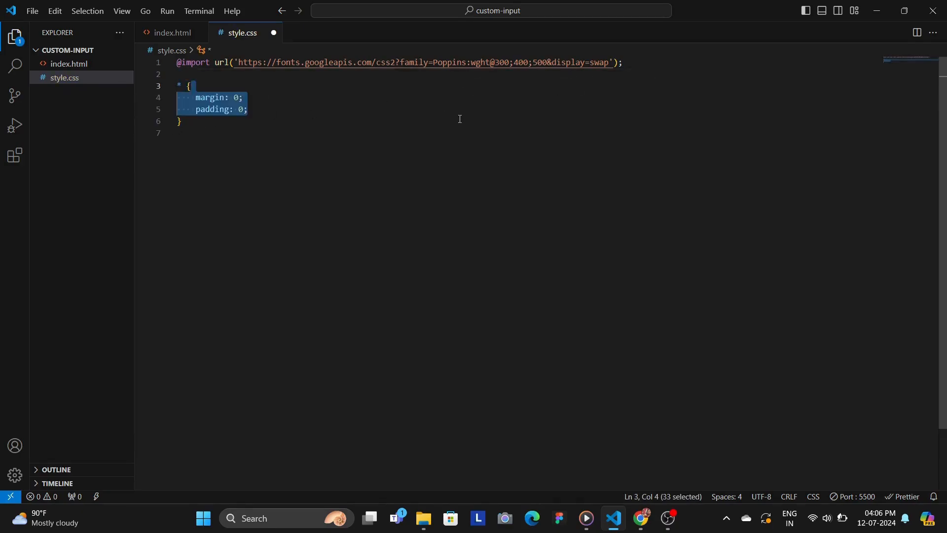
{"action": "type", "text": "box-sizing: border-box;"}
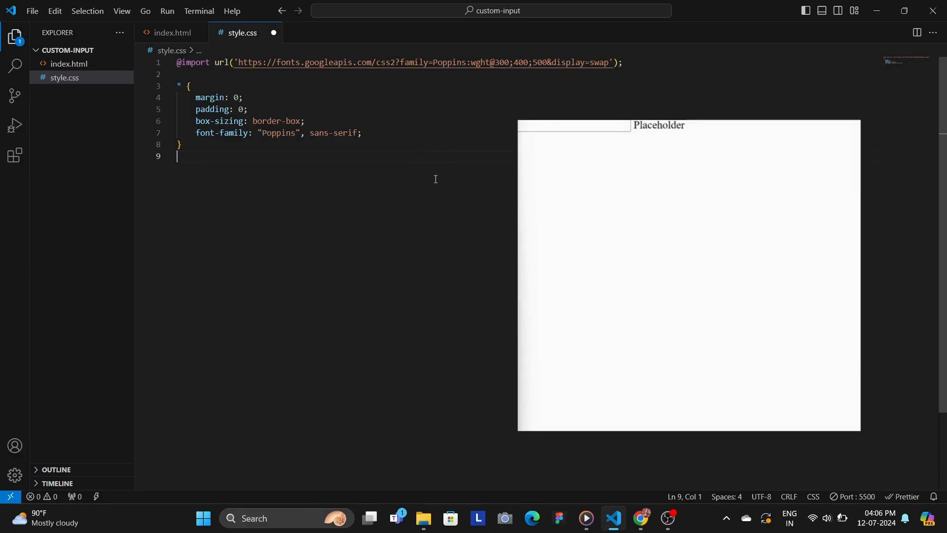
{"action": "type", "text": "body {"}
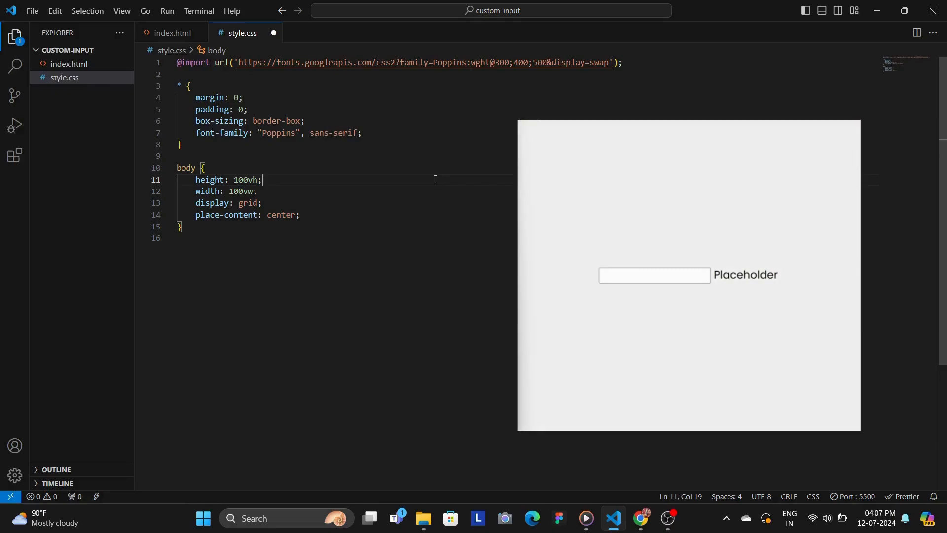
{"action": "type", "text": "background: #F2F2F2;"}
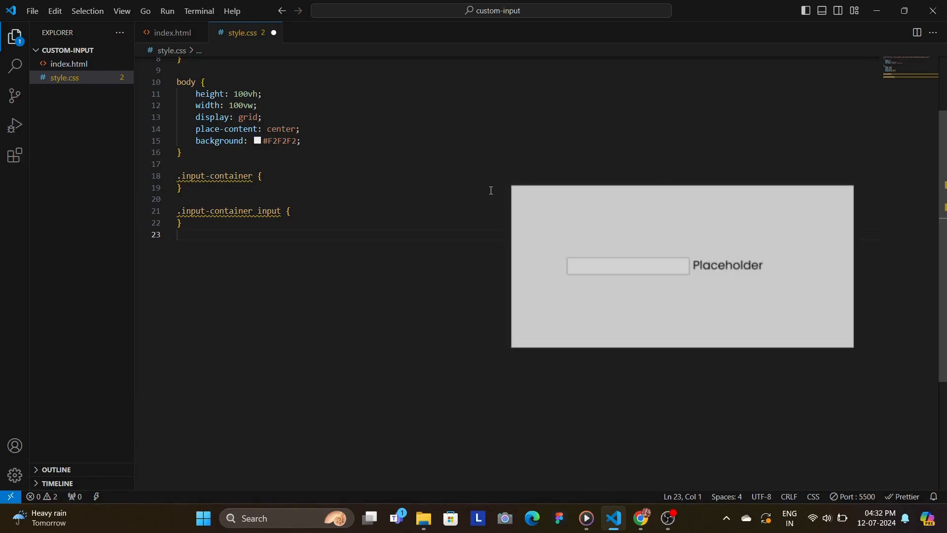
Step: Give .input-container width 300px, 5px radius, relative position and a soft box-shadow
{"action": "type", "text": "width: 300px;"}
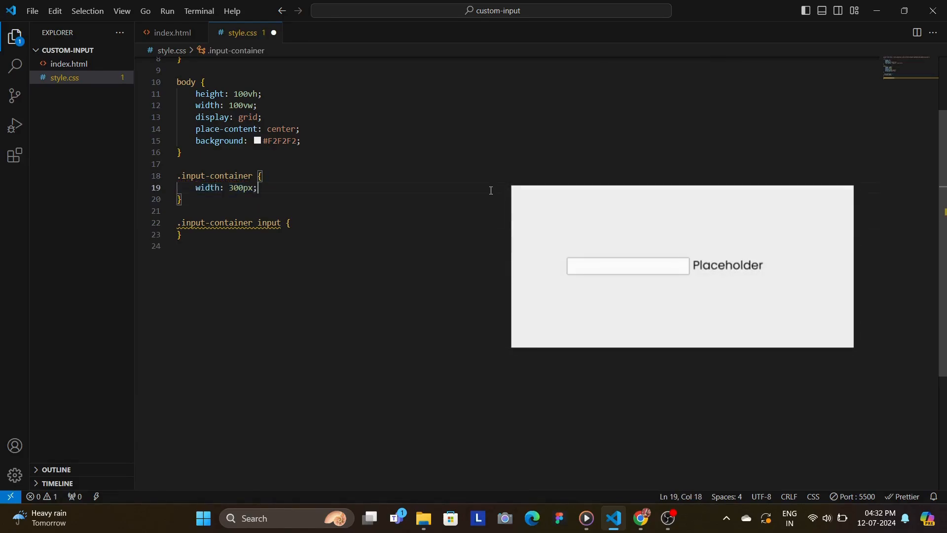
{"action": "type", "text": "border-radius: 5px;"}
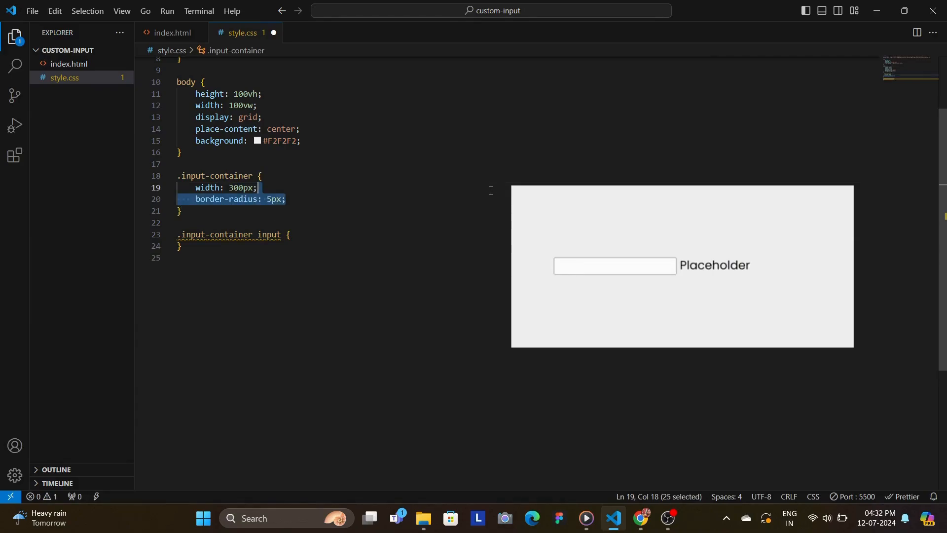
{"action": "type", "text": "position: relative;"}
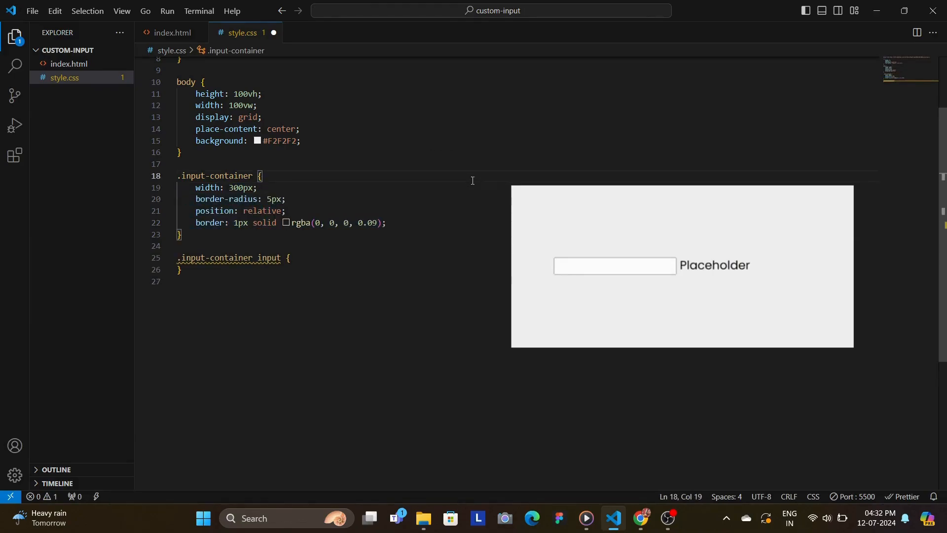
{"action": "type", "text": "box-shadow: 0px 5px 10px rgba(0, 0, 0, 0.09);"}
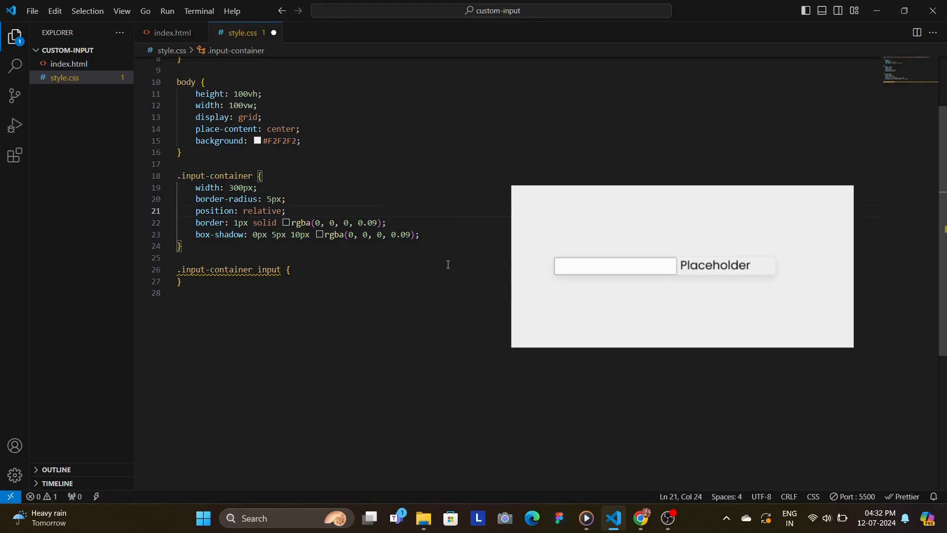
Step: Make the inner input full-width with 15px 20px padding, no border and a 0.3s transition
{"action": "type", "text": "width: 100%;"}
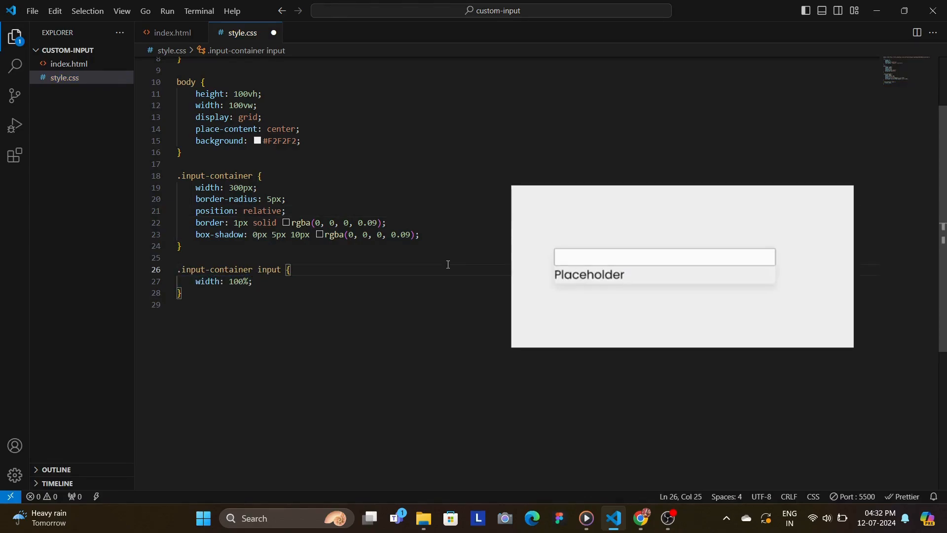
{"action": "type", "text": "padding: 15px 20px;"}
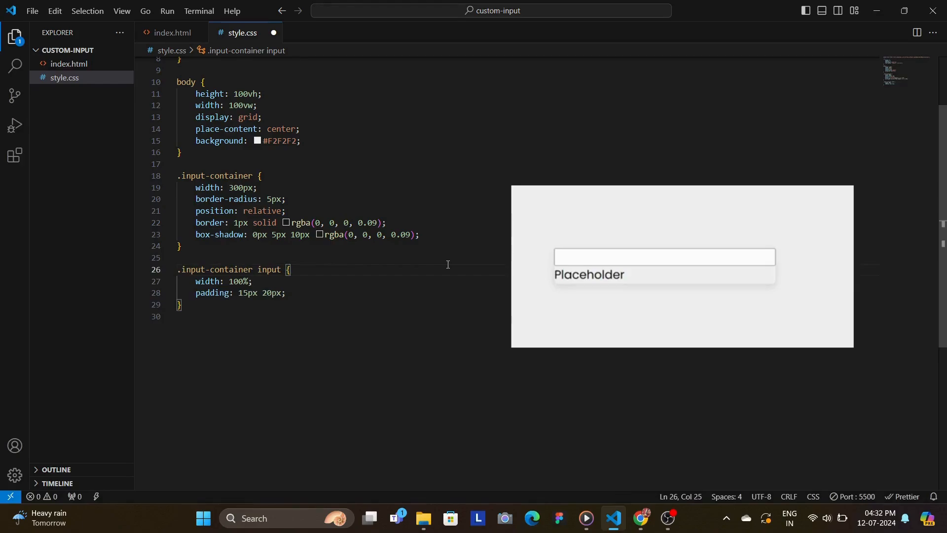
{"action": "type", "text": "border: none;"}
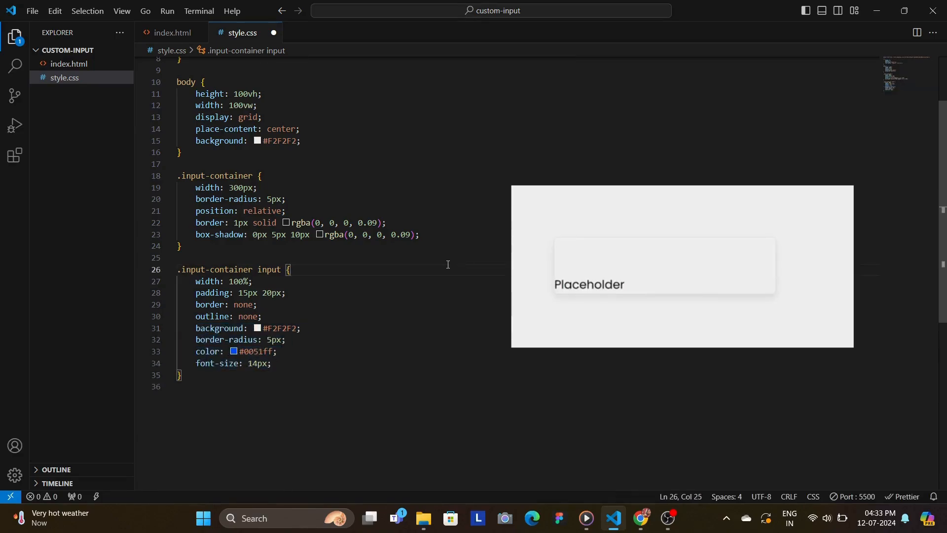
{"action": "type", "text": "transition: 0.3s ease;"}
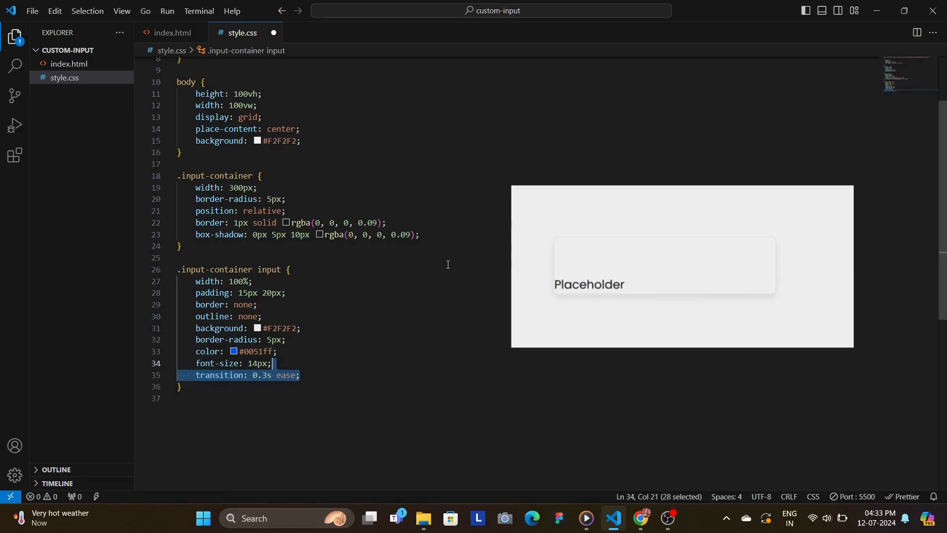
{"action": "left_click", "coordinate": [290, 269]}
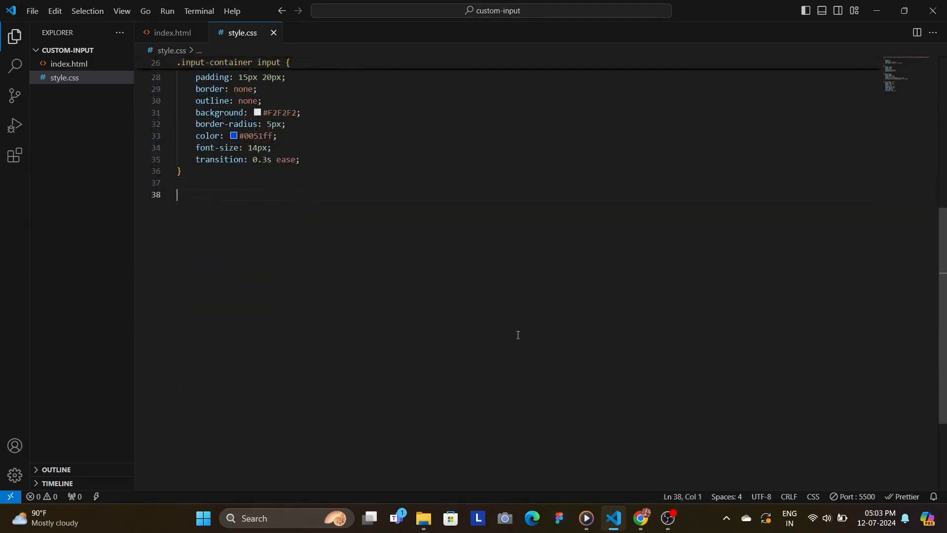
{"action": "mouse_move", "coordinate": [531, 291]}
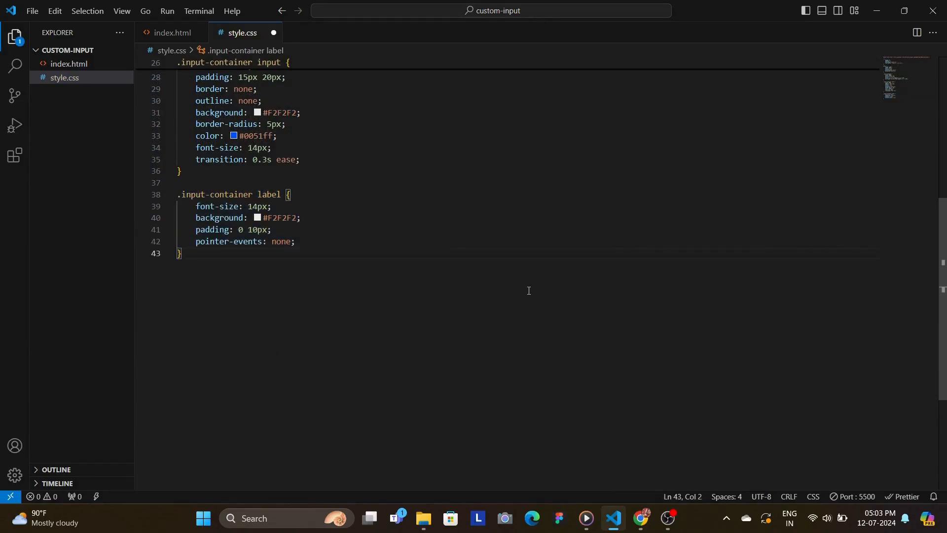
Step: Position the label absolutely in #9d9d9d with a 0.3s transition, and start the focus ~ label rule
{"action": "type", "text": "position: absolute;"}
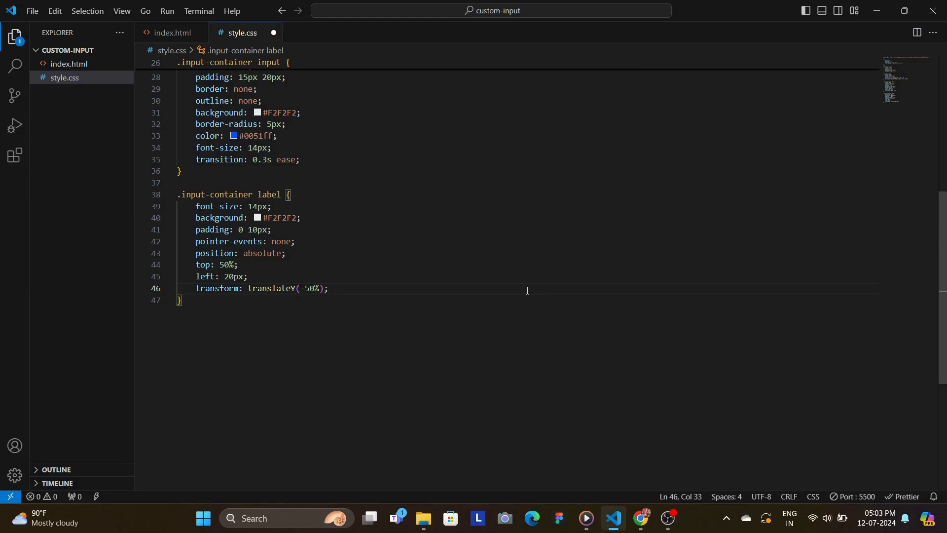
{"action": "type", "text": "color: #9d9d9d;"}
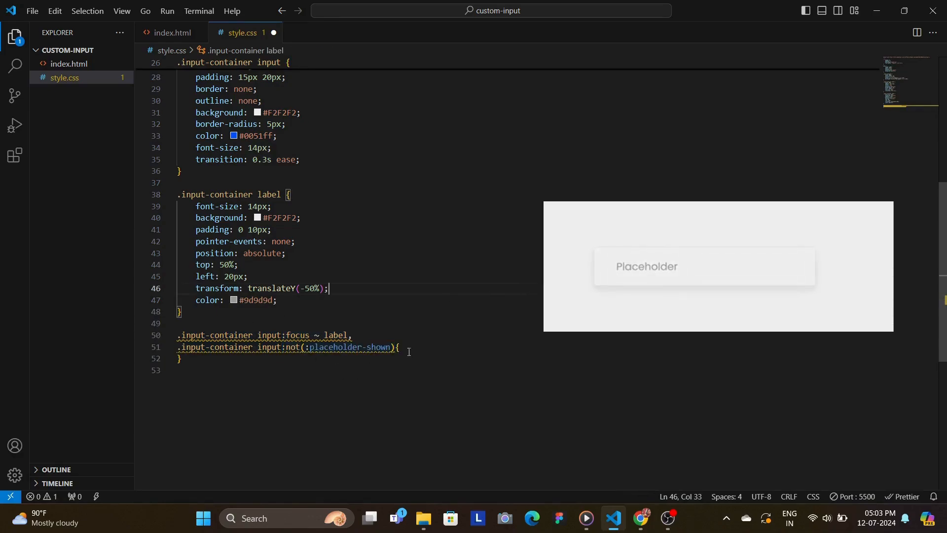
{"action": "type", "text": "~ label {"}
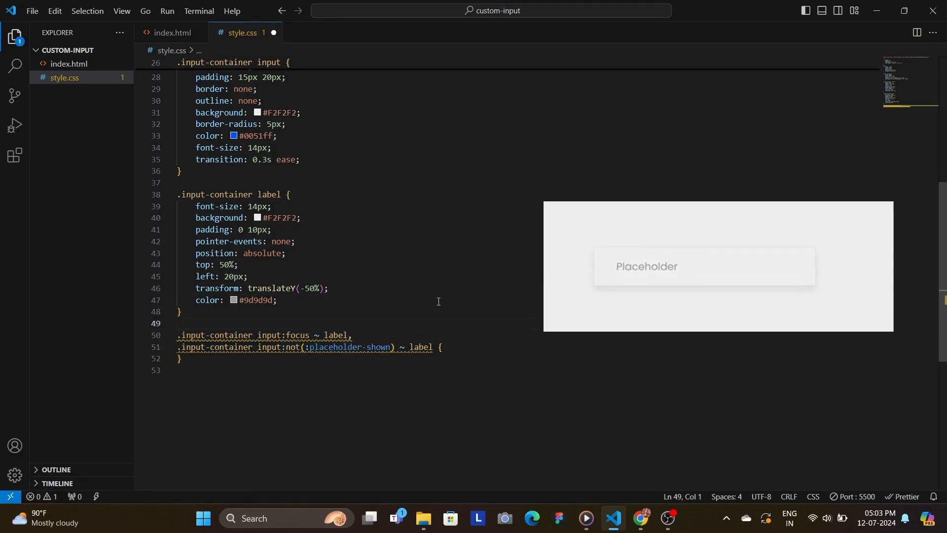
{"action": "type", "text": "transition: 0.3s ease;"}
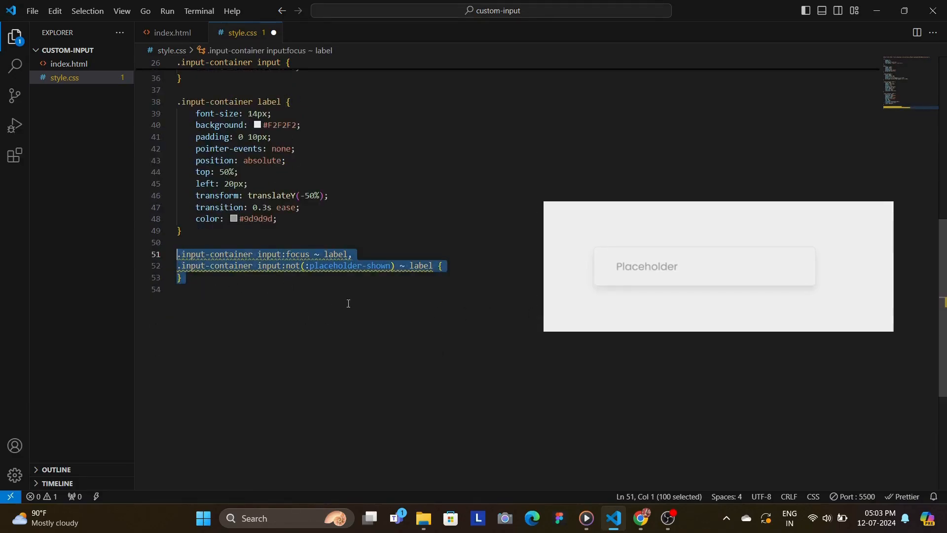
Step: Give the focused label top 0 and colour #0091ff, then type 'Hank' in the preview field
{"action": "type", "text": "top: 0;"}
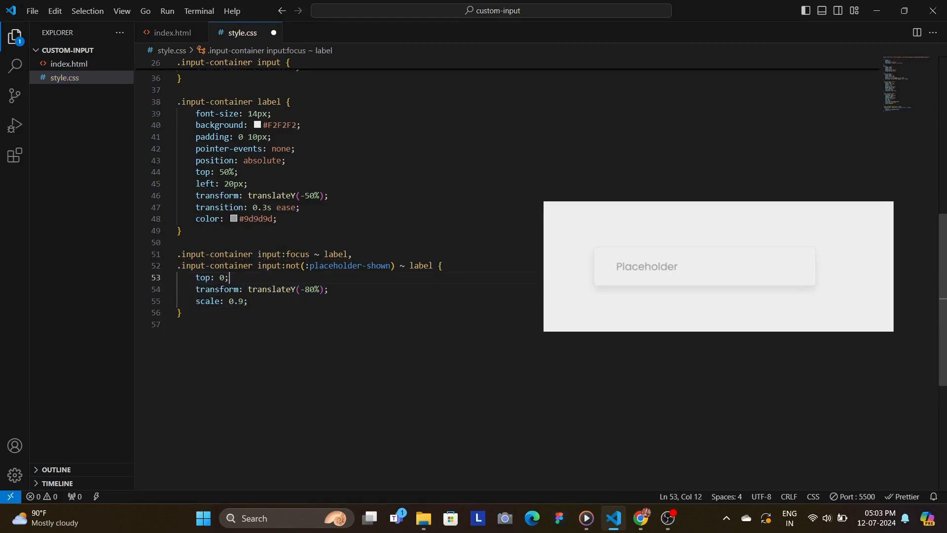
{"action": "type", "text": "color: #0091ff;"}
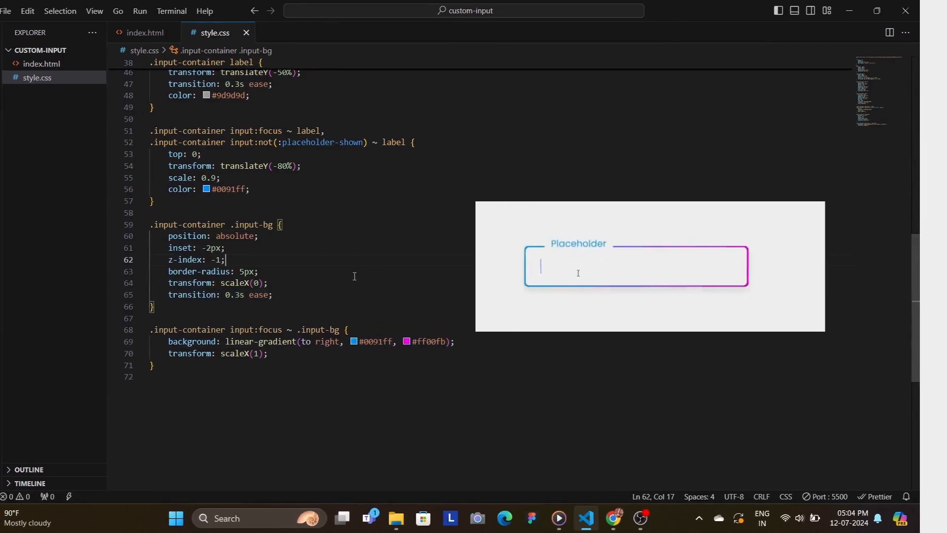
{"action": "type", "text": "Hank"}
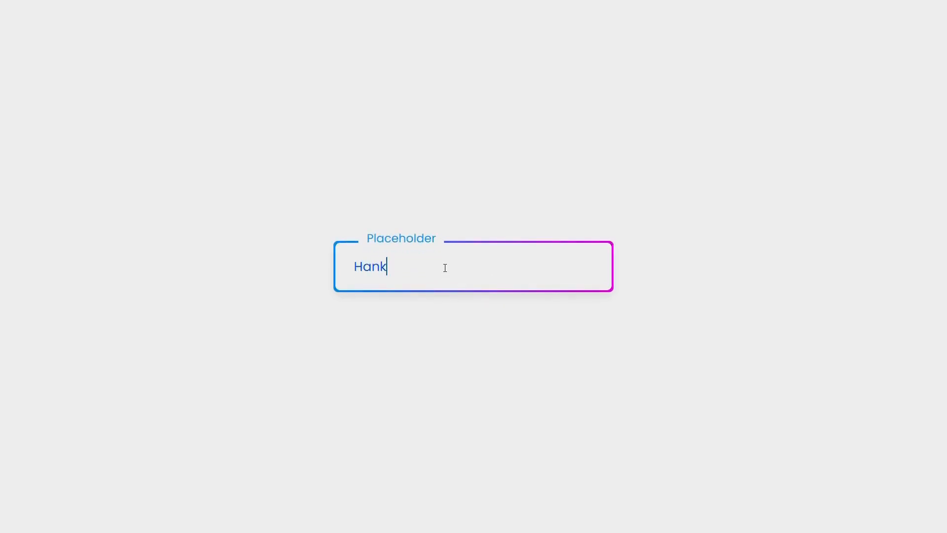
Step: Complete the entry as 'HankTheTank' and double-click it to refocus and select the text
{"action": "type", "text": "TheTank"}
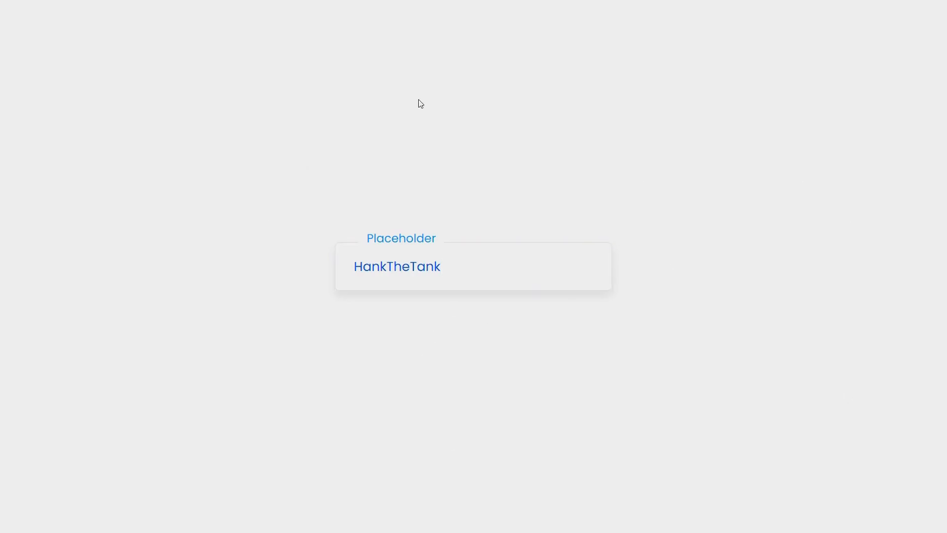
{"action": "double_click", "coordinate": [396, 266]}
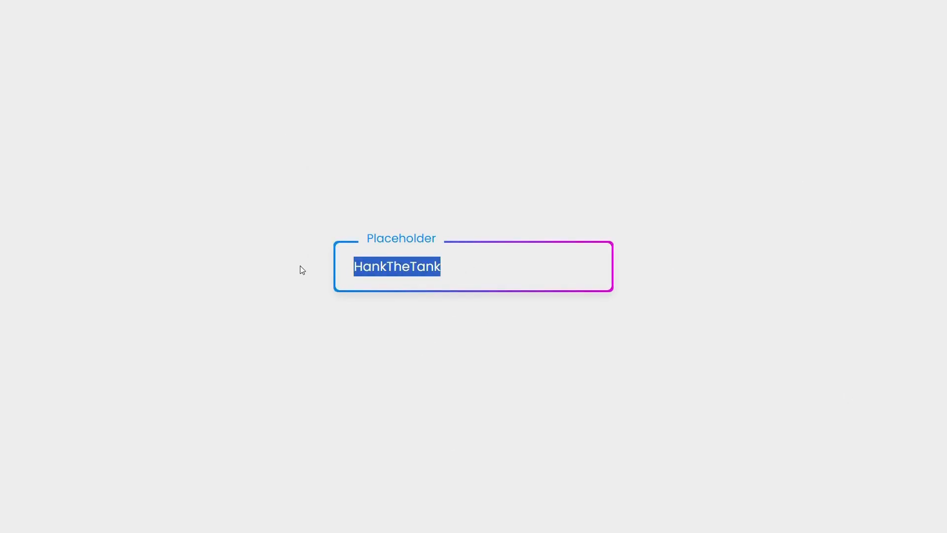